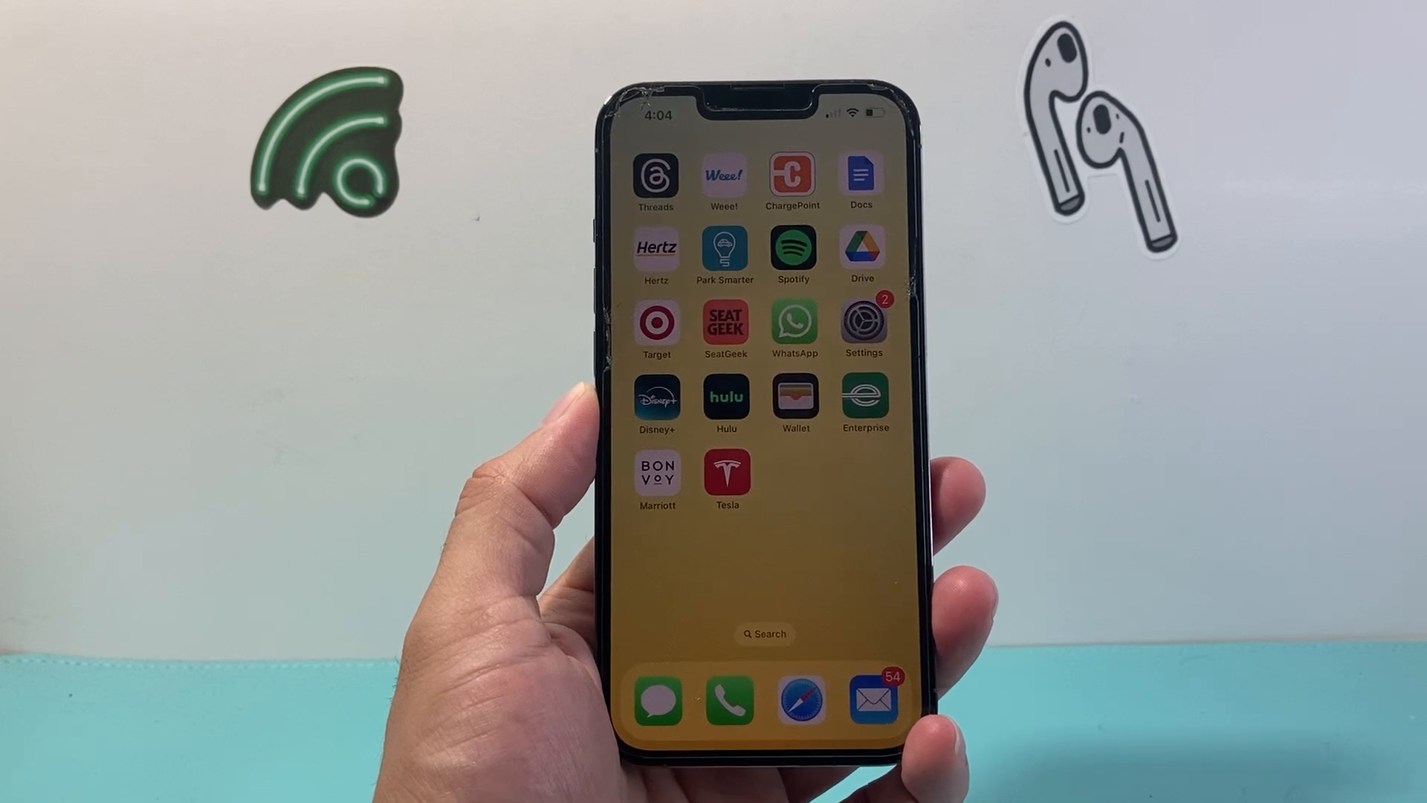
Launch WhatsApp from the home screen and go to its Settings tab
left_click(794, 323)
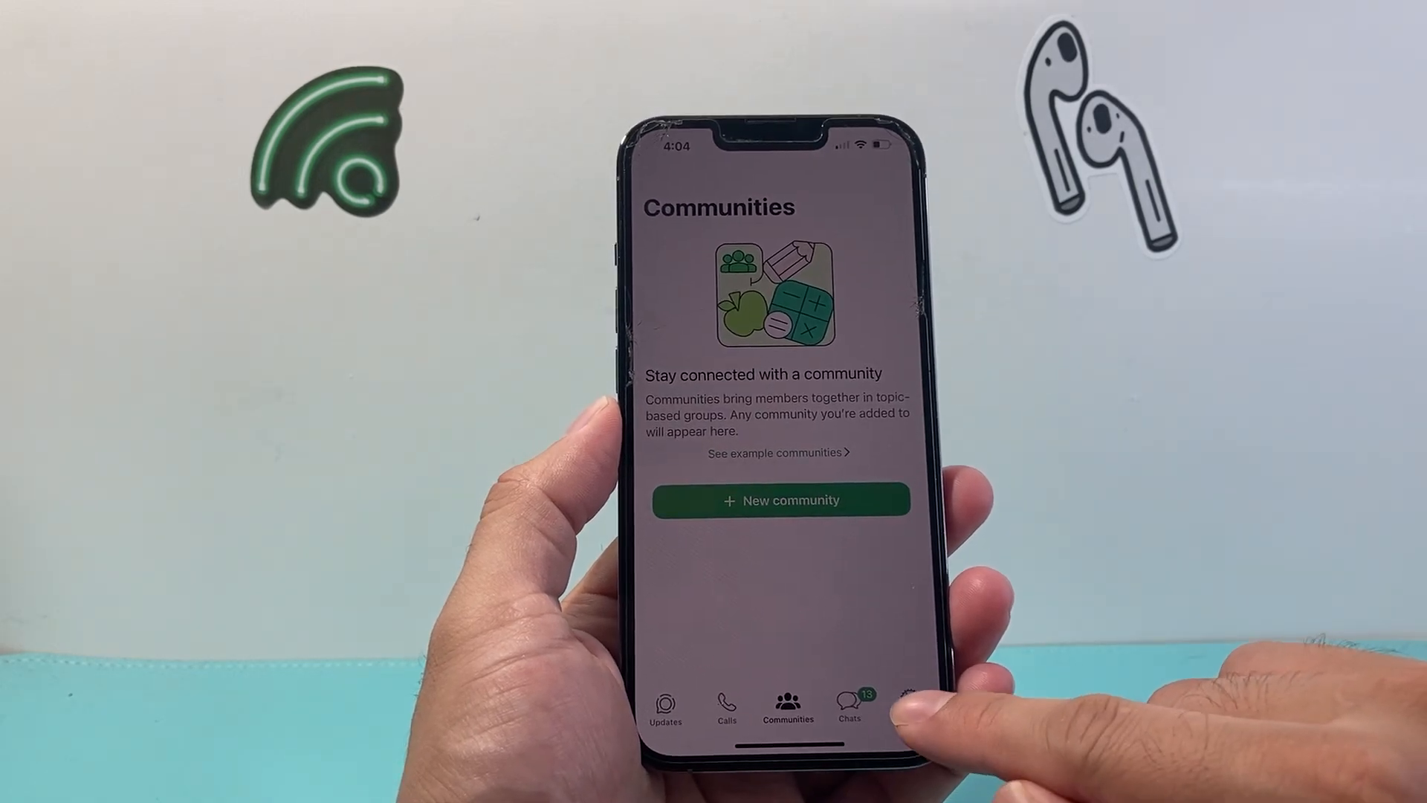
left_click(910, 710)
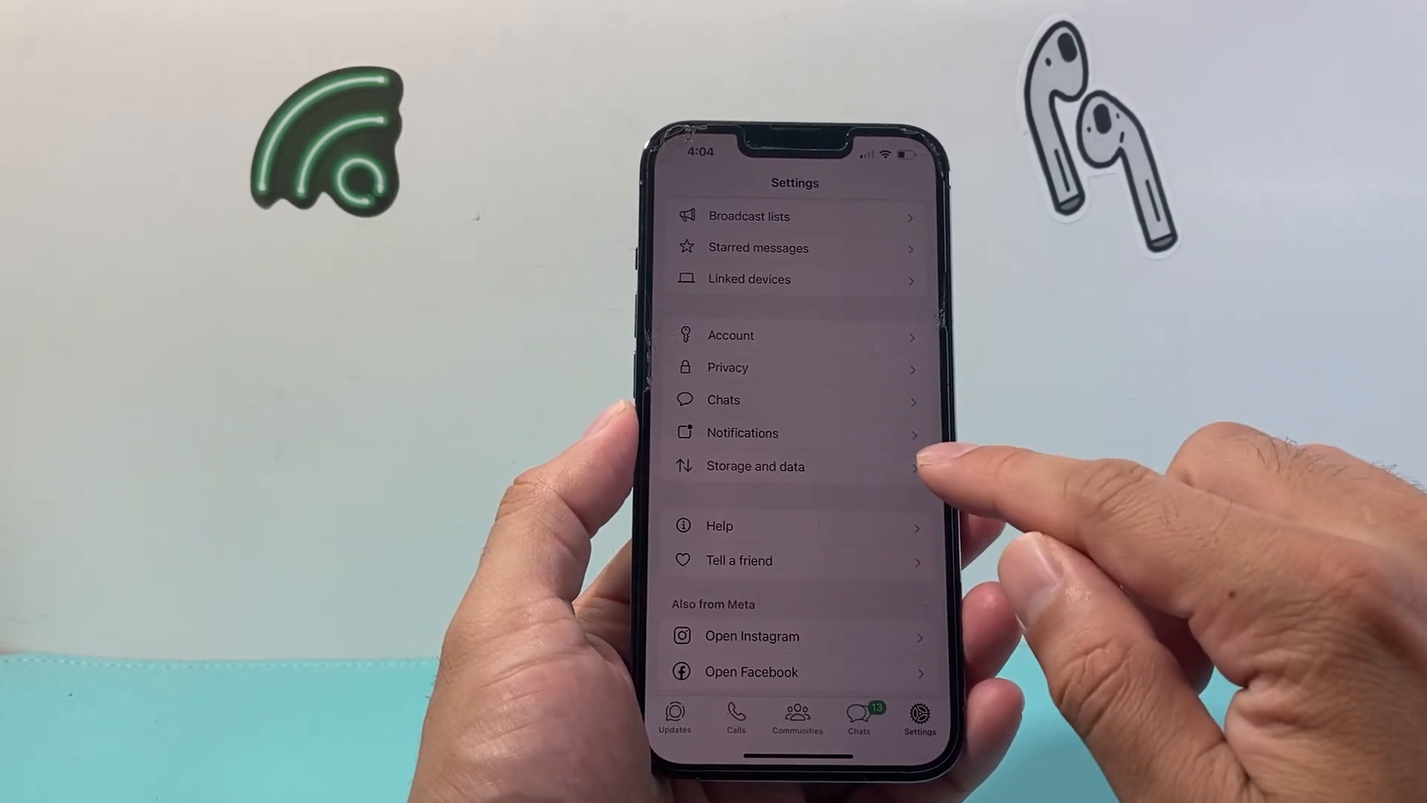
Under Notifications, switch the Show preview toggle off
left_click(741, 433)
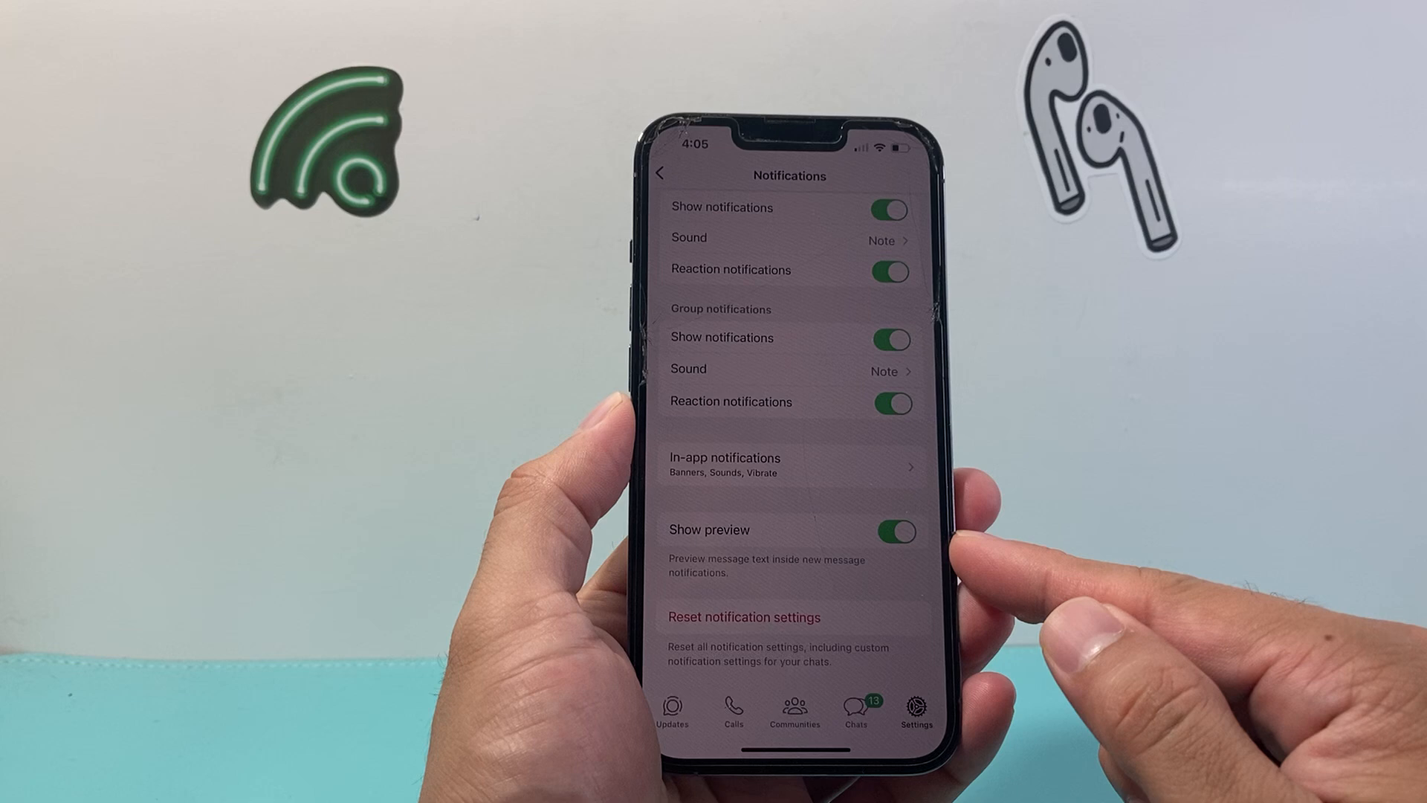
left_click(896, 536)
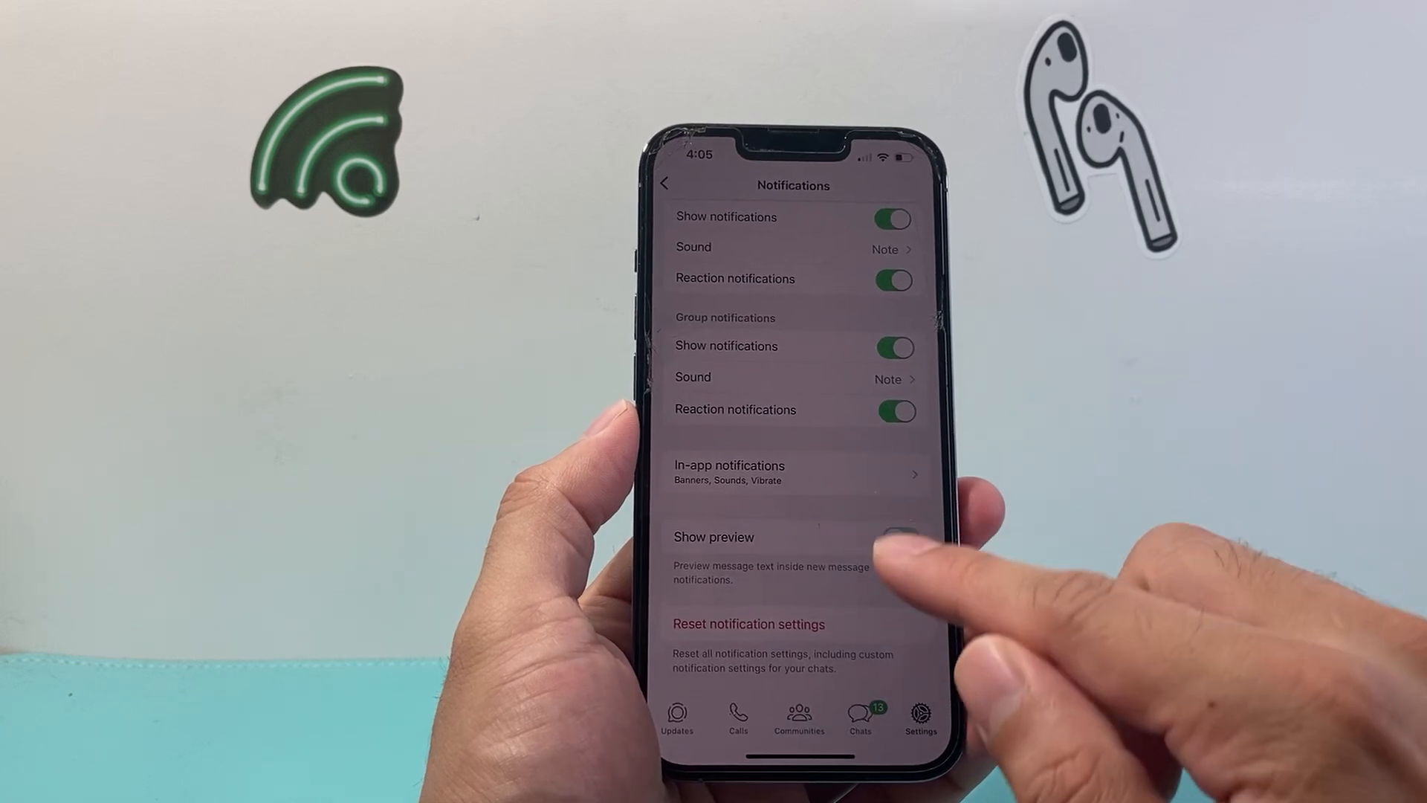